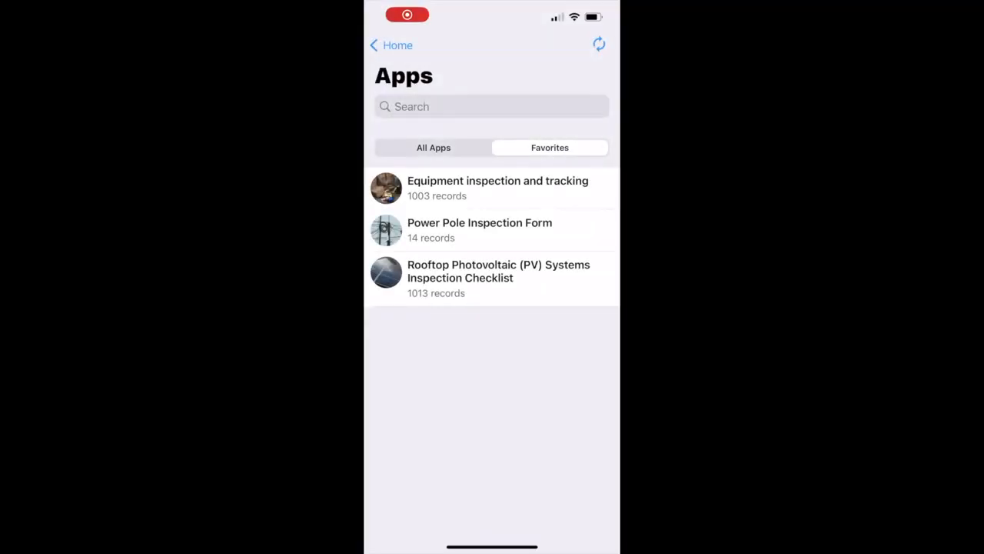
Open the Power Pole Inspection Form app and show its 14 records on the map
click(479, 230)
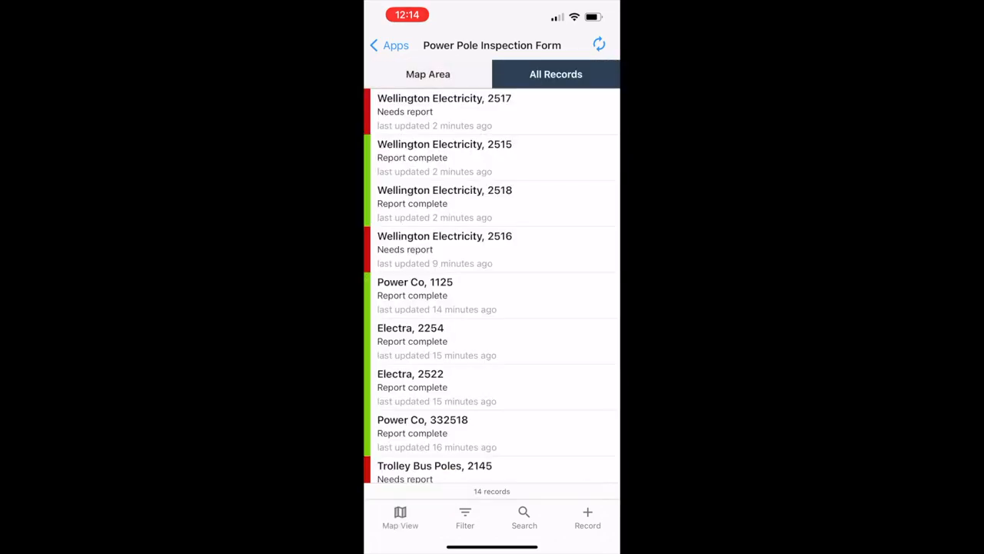
click(428, 73)
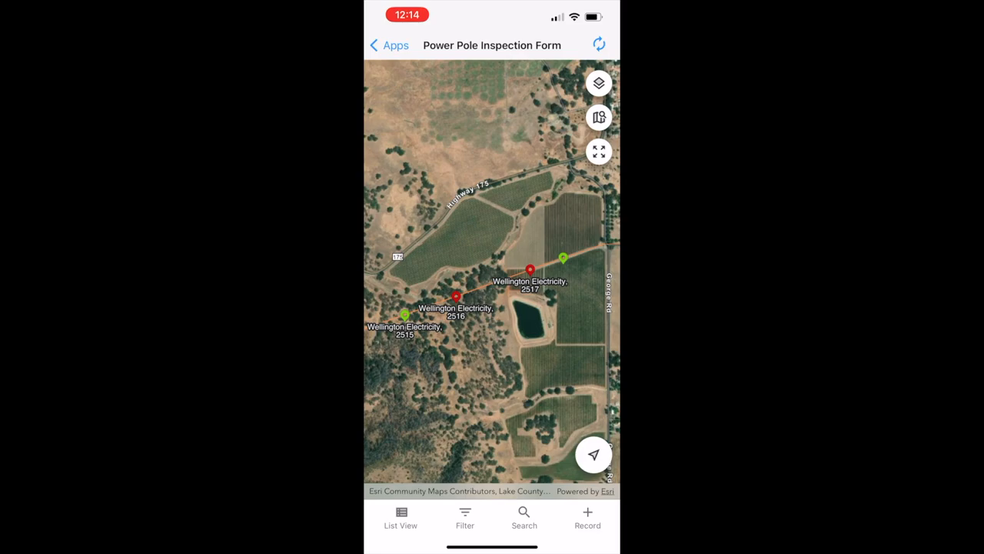
Turn on the California Fire Perimeters layer from the map's layer options
click(598, 83)
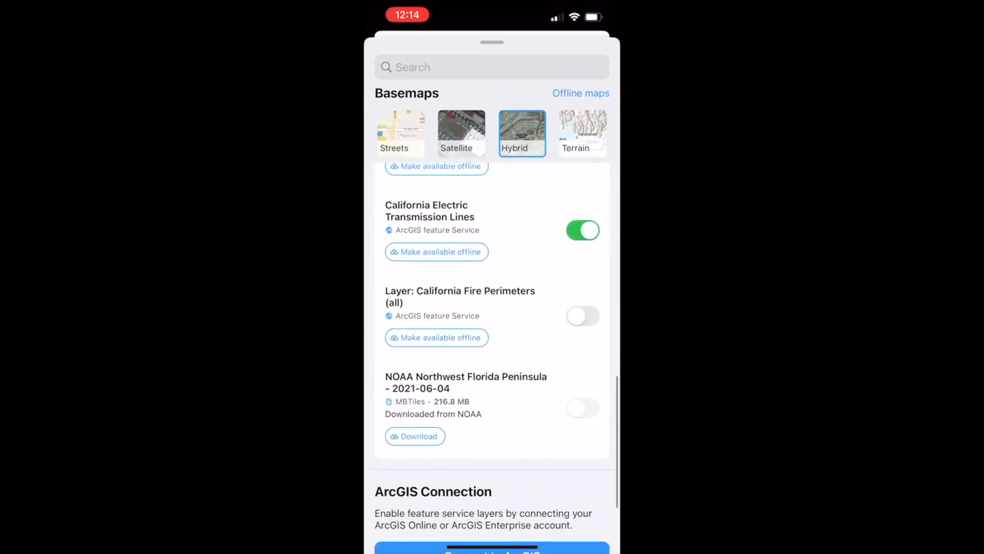
click(583, 315)
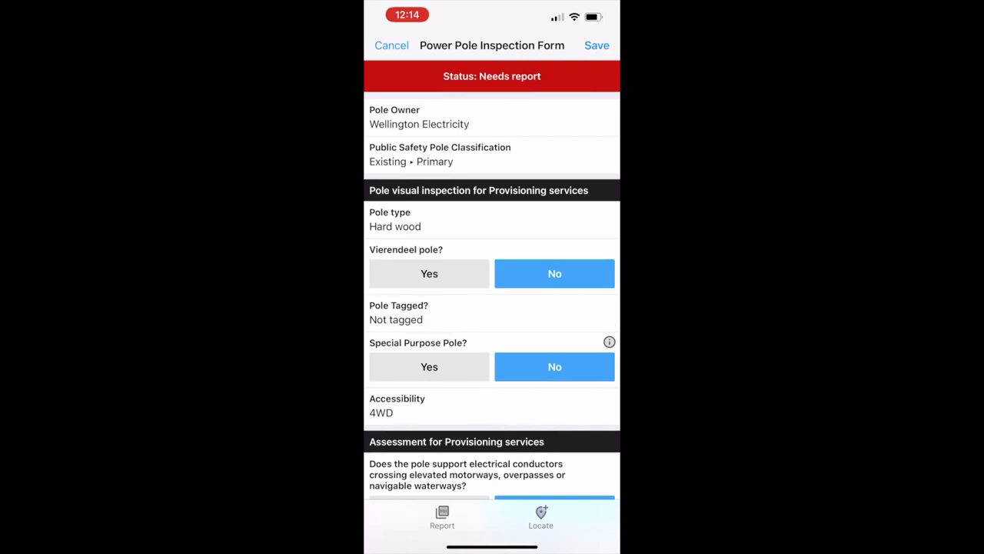
Close the Wellington Electricity pole's inspection form without making changes
click(491, 75)
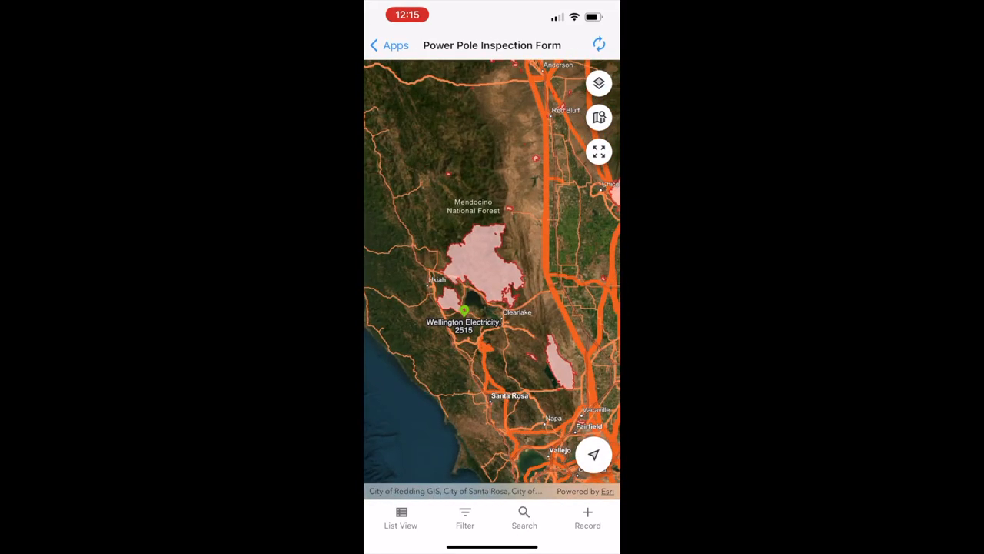
Bring up the basemap and layer options over the zoomed-out Northern California map
click(598, 83)
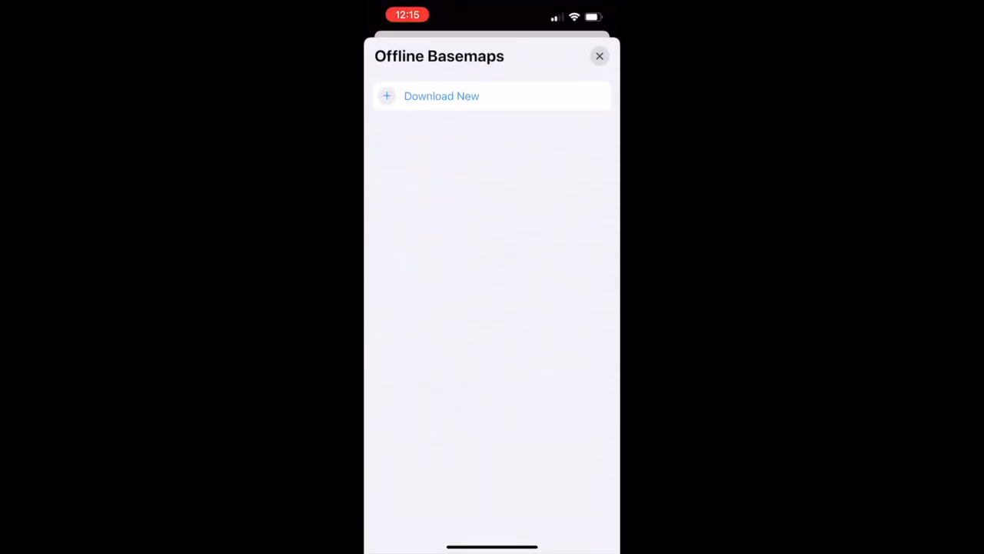
Download the framed farmland area as Offline Map 1, then return to layer options
click(442, 96)
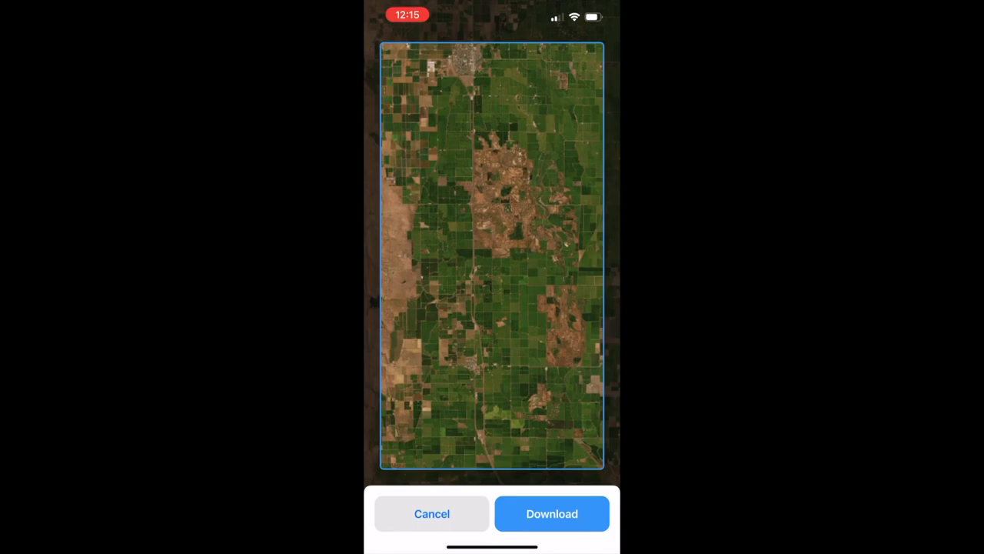
click(551, 513)
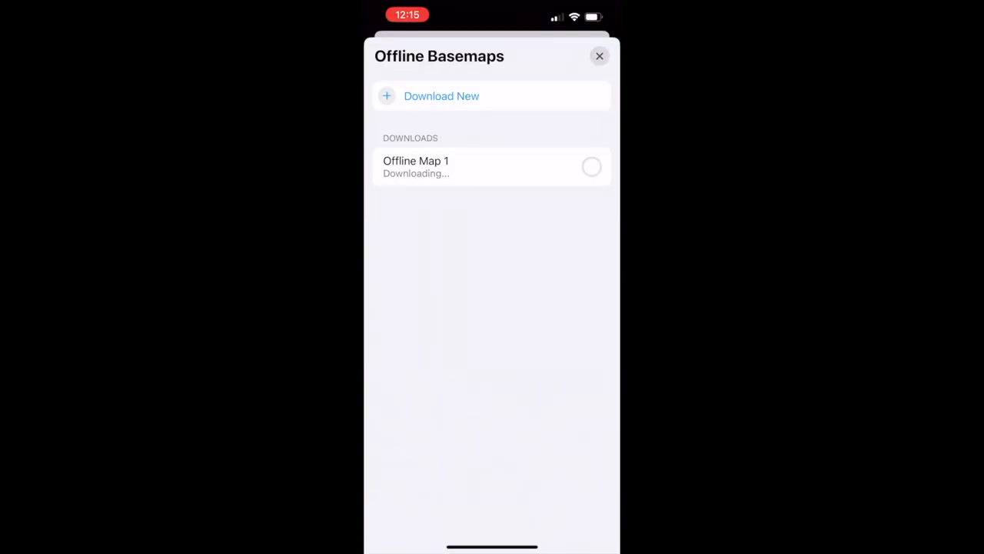
click(599, 55)
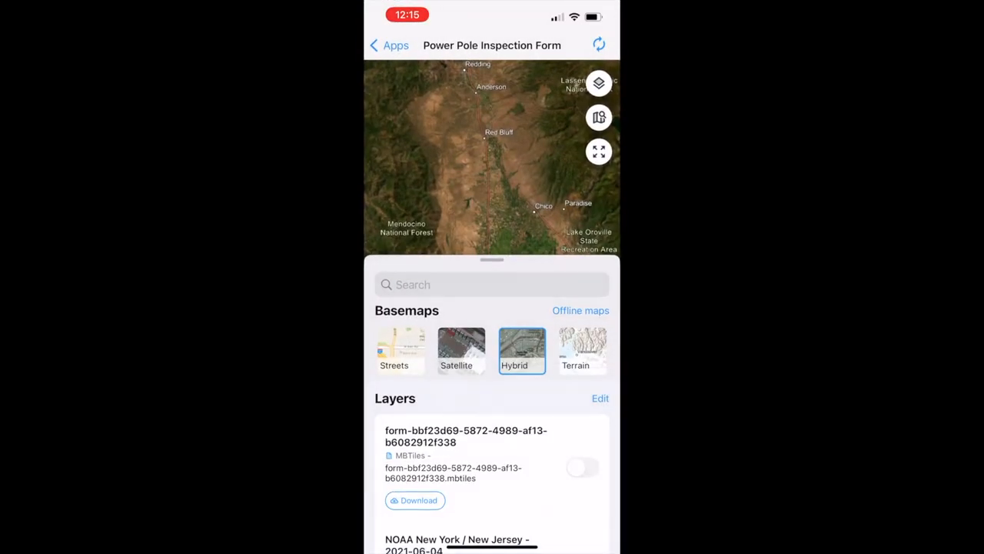
scroll(down, 3)
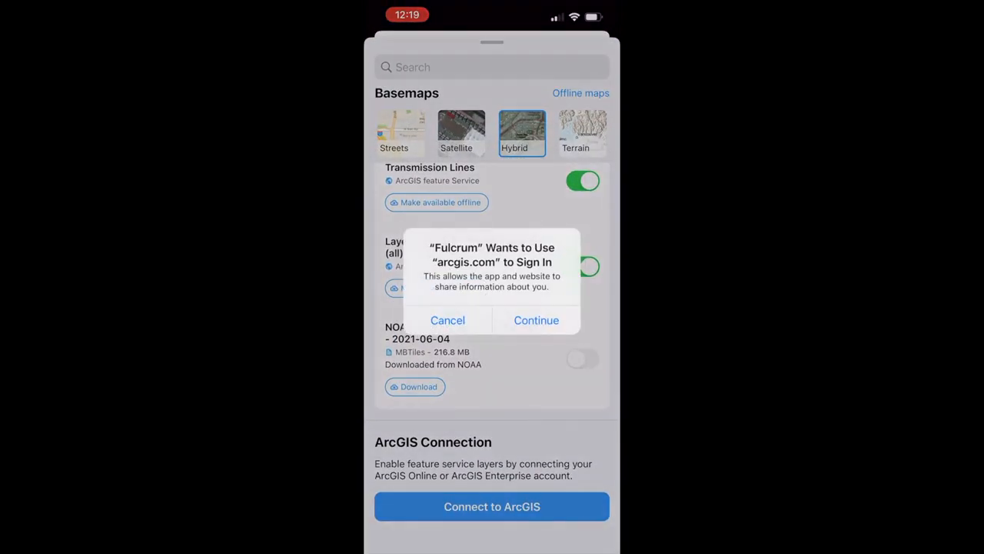
Sign in to ArcGIS and browse the added Franklin County and Vermont feature layers
click(536, 320)
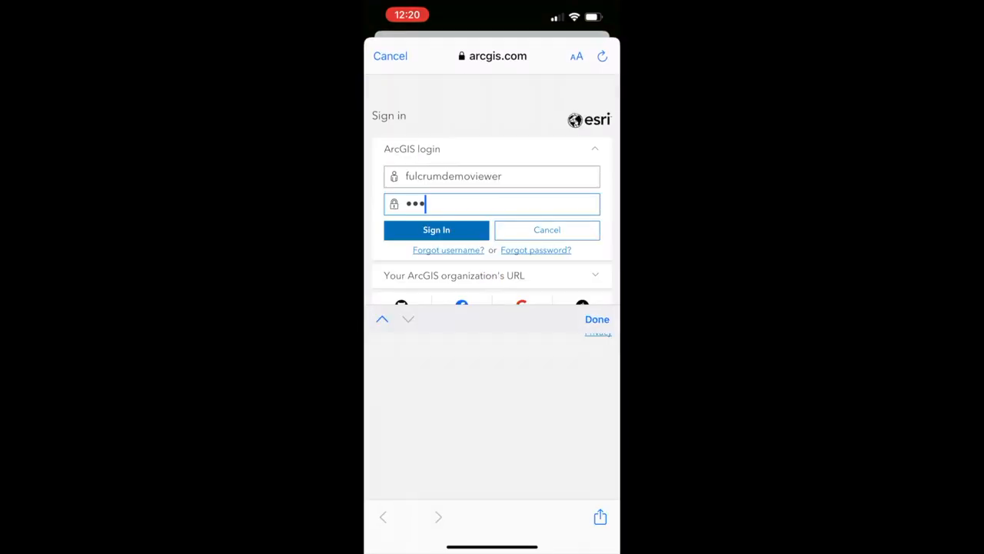
click(436, 229)
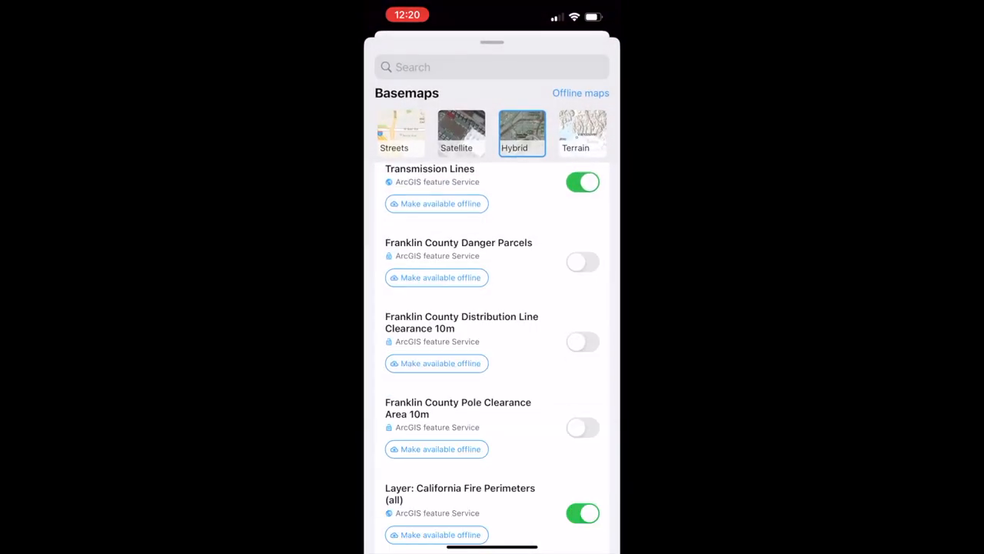
scroll(down, 3)
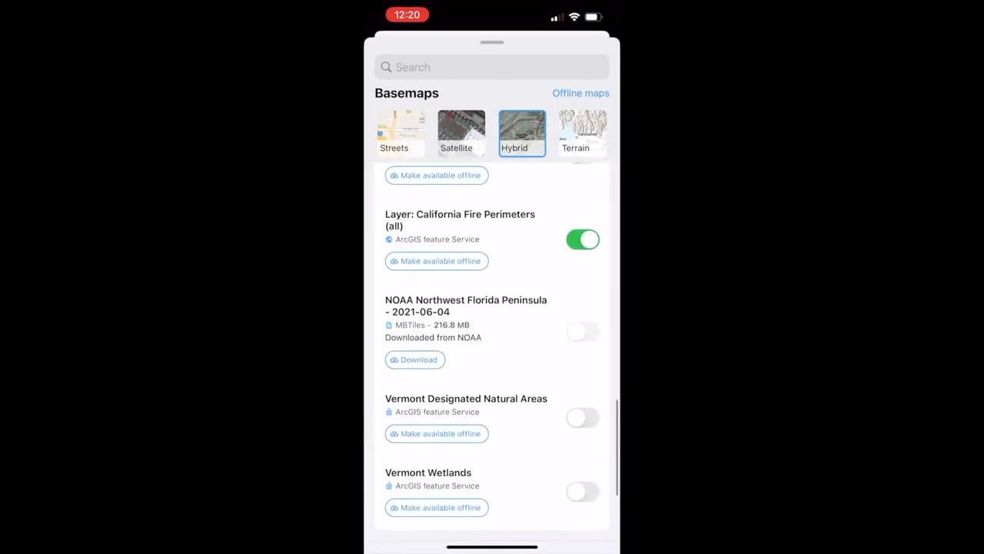
scroll(down, 3)
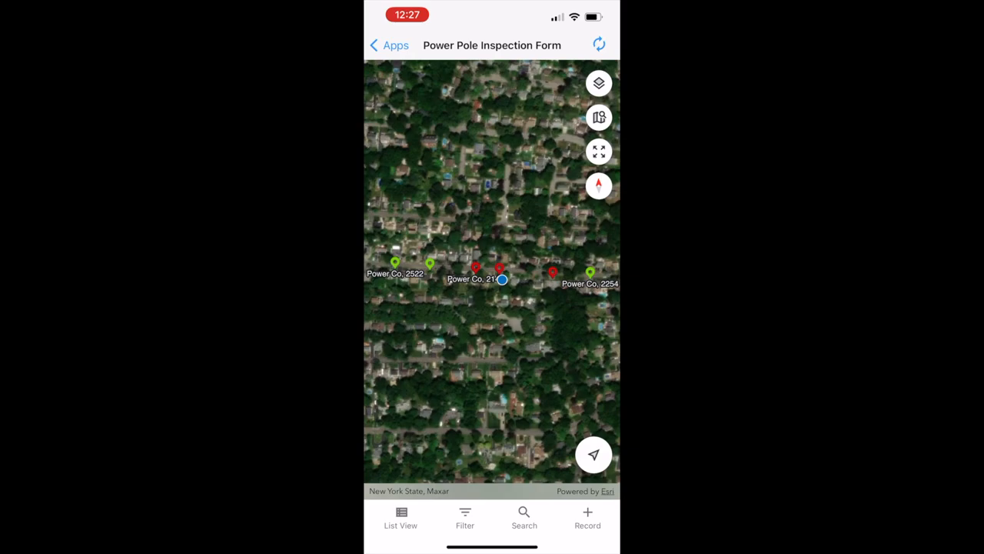
Open the record of a Power Co pole on the New York residential street
click(400, 518)
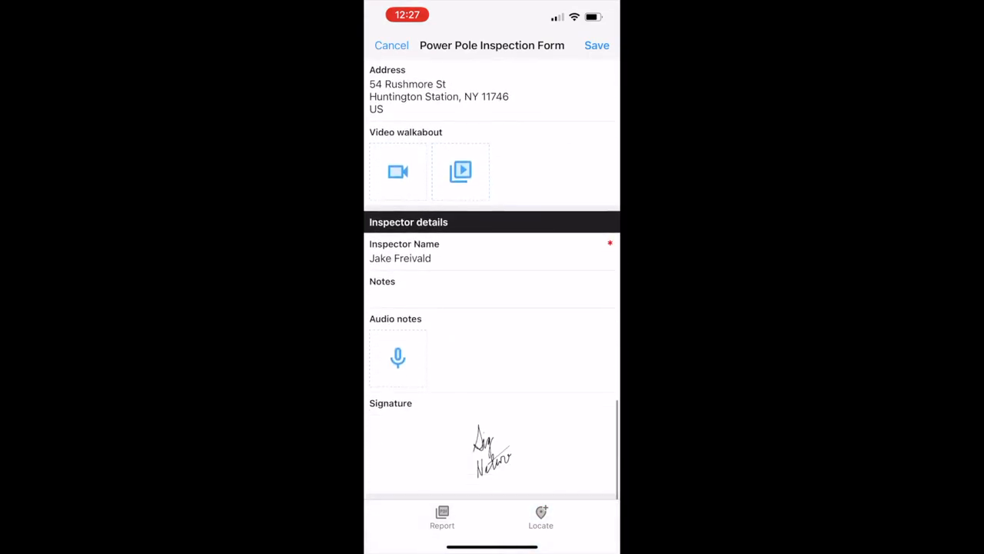
Note 'Revisited pole, inspection complete.' on pole 2145 and start a line geometry there
text(Revisited pole, inspection complete.)
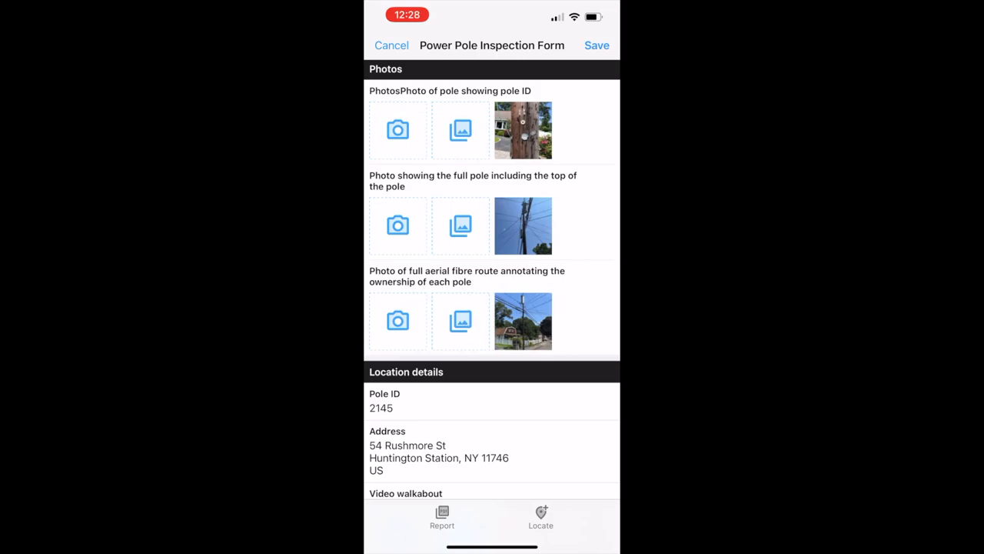
click(540, 519)
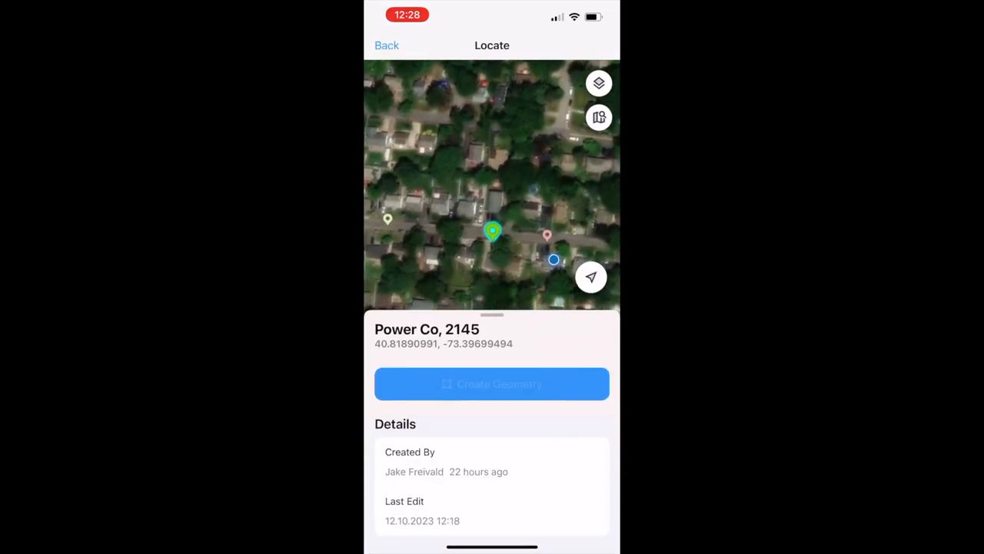
click(491, 383)
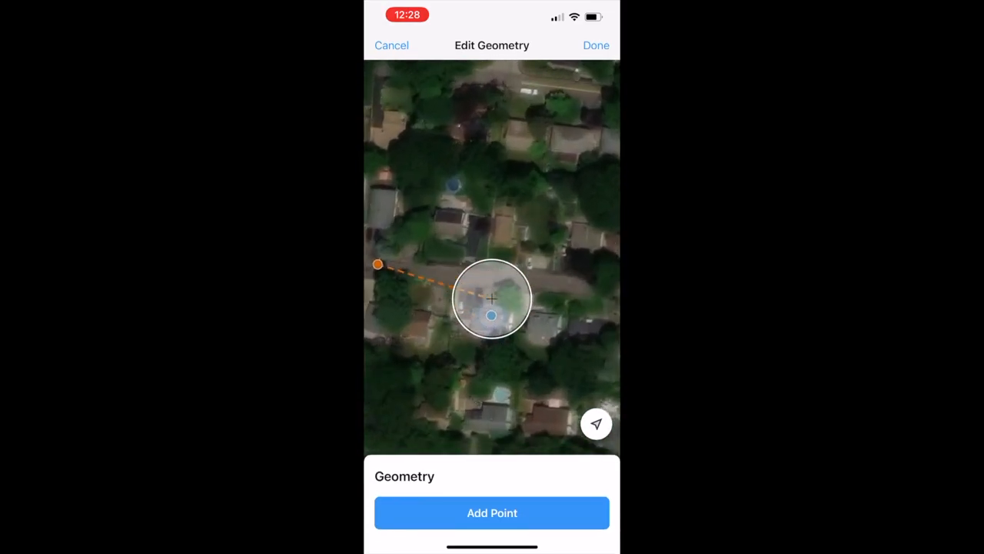
drag(492, 323, 492, 253)
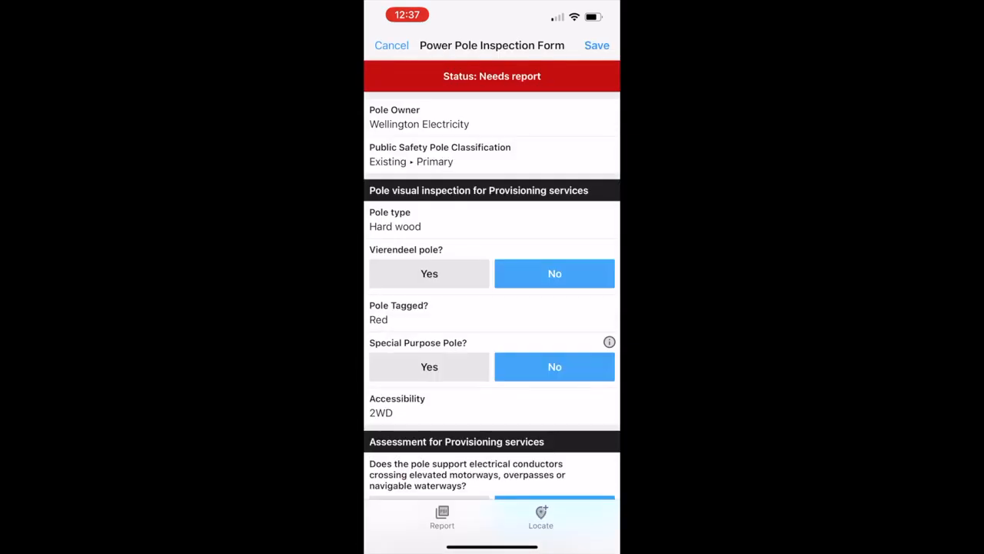
Save the Wellington Electricity pole form: Hard wood, Red tag, 2WD access, Needs report
click(597, 45)
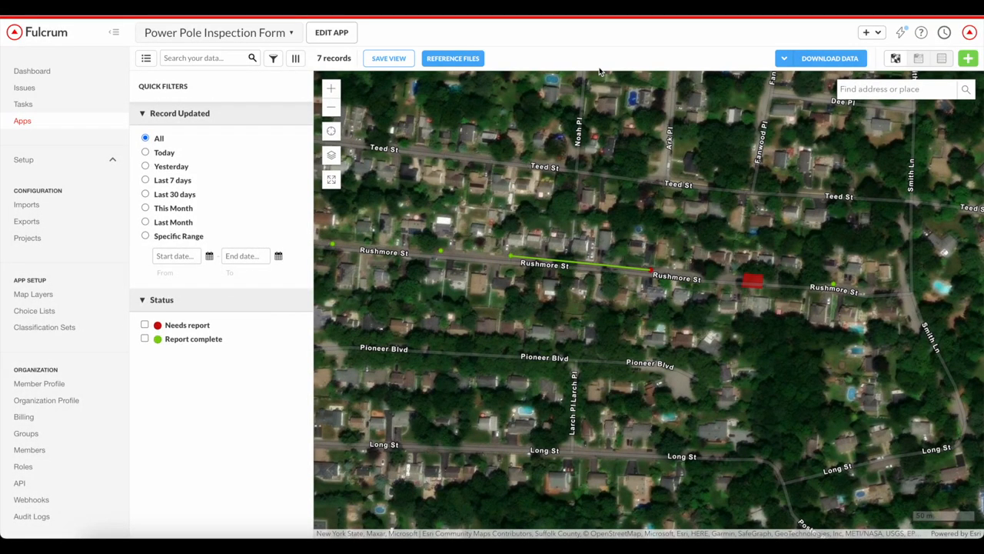
mouse_move(642, 205)
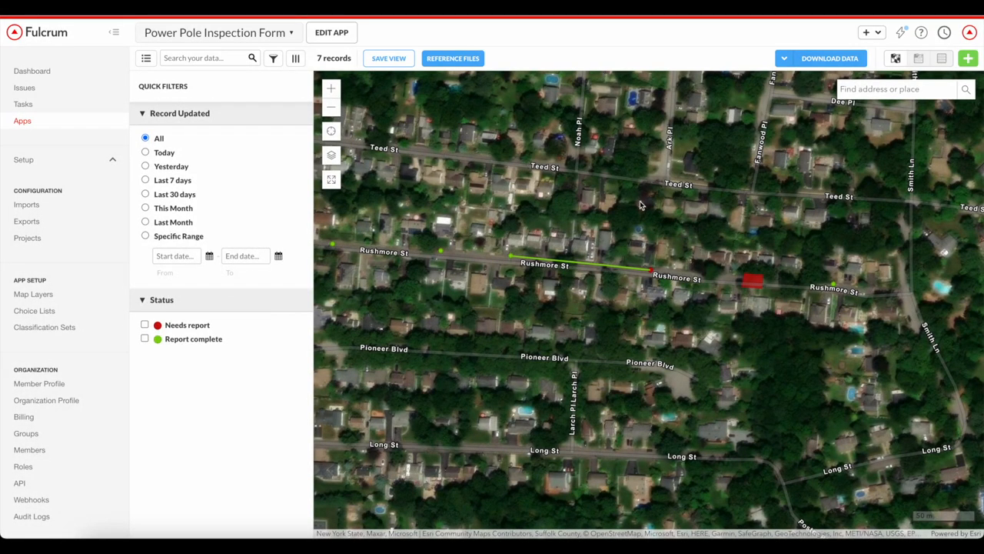
mouse_move(651, 274)
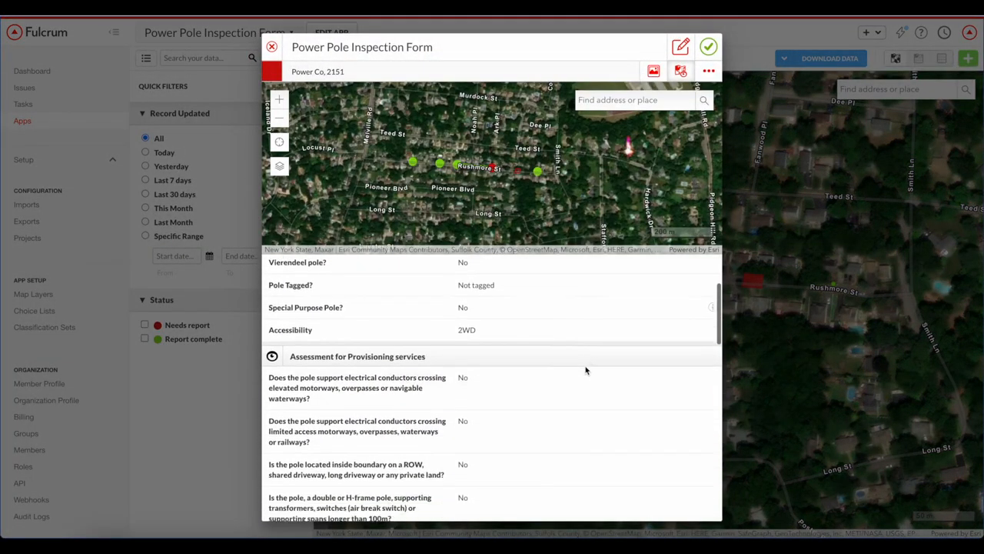
scroll(down, 3)
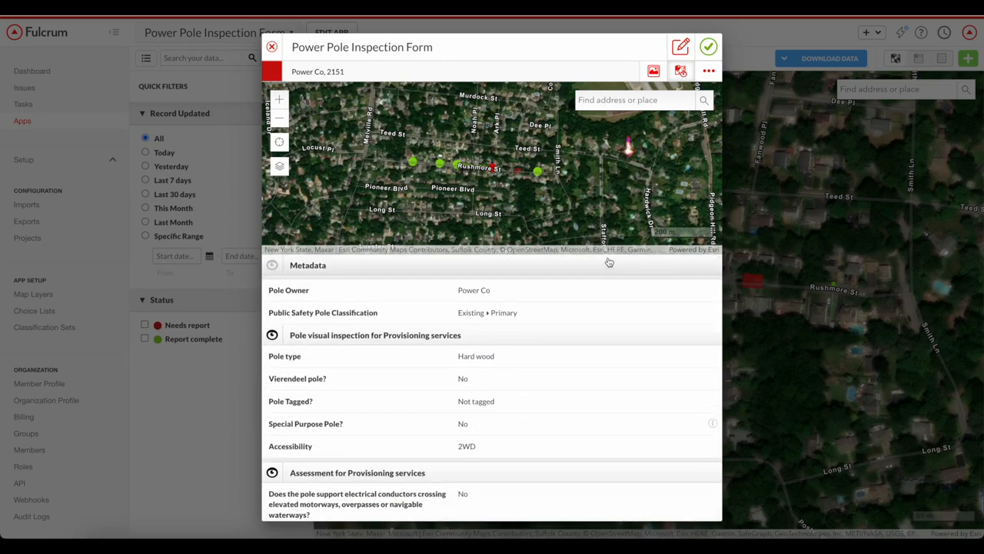
click(680, 47)
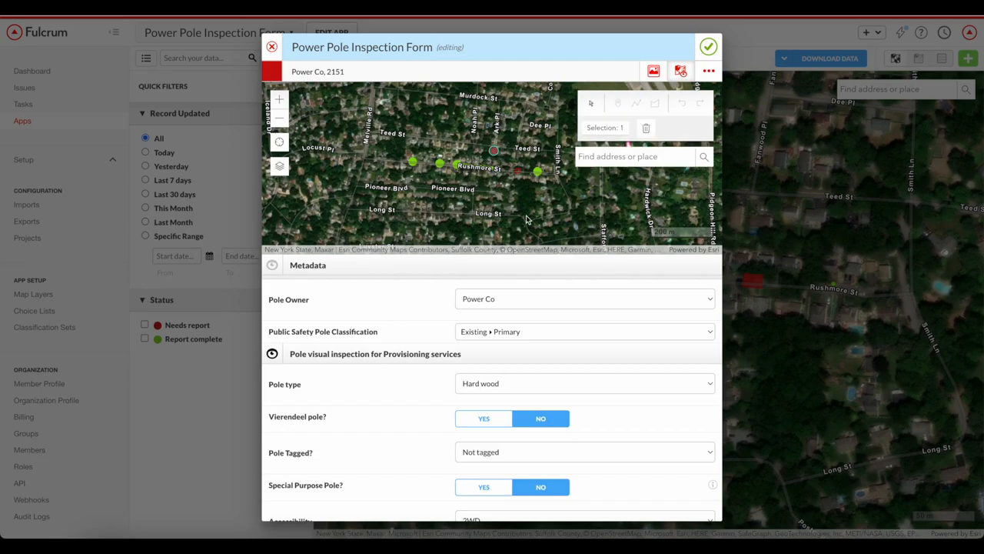
click(271, 47)
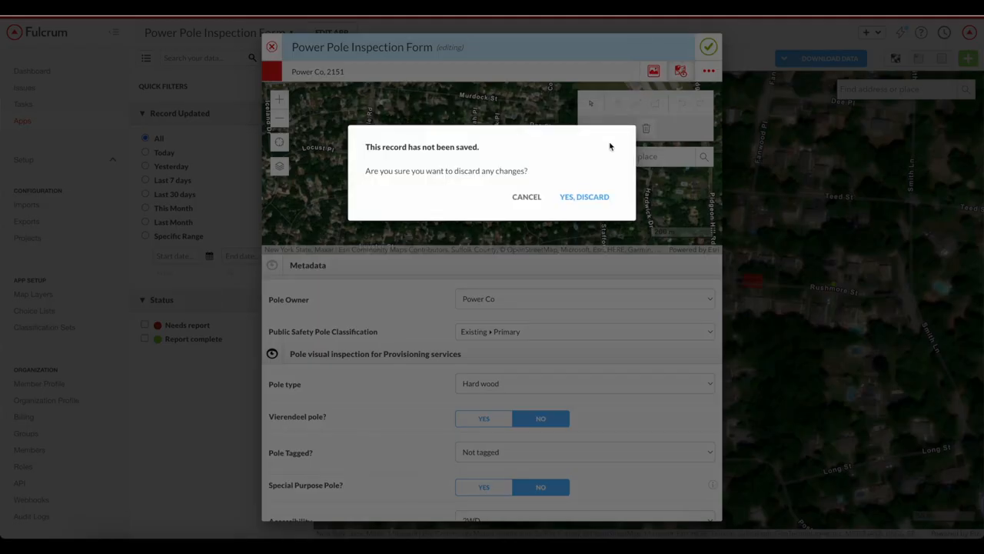
click(583, 196)
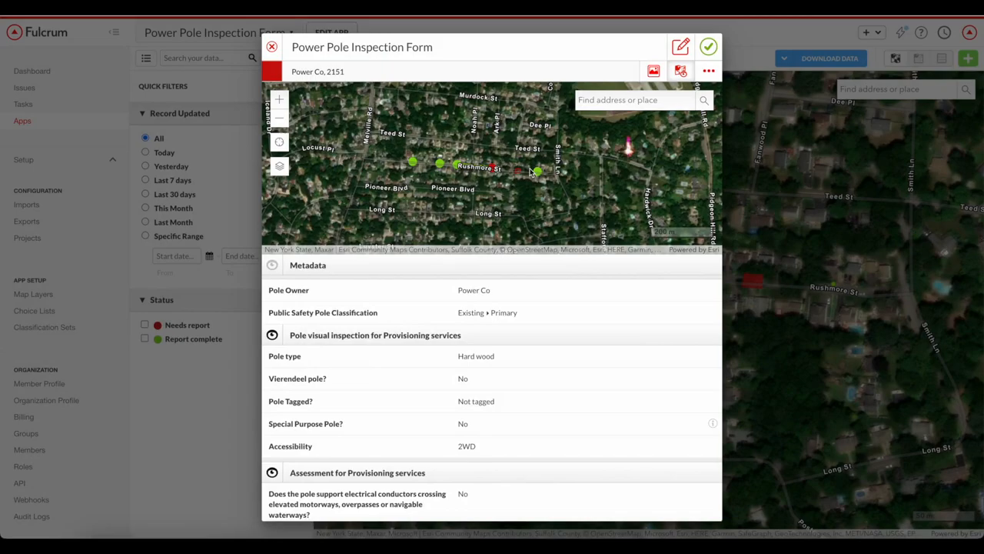
click(271, 47)
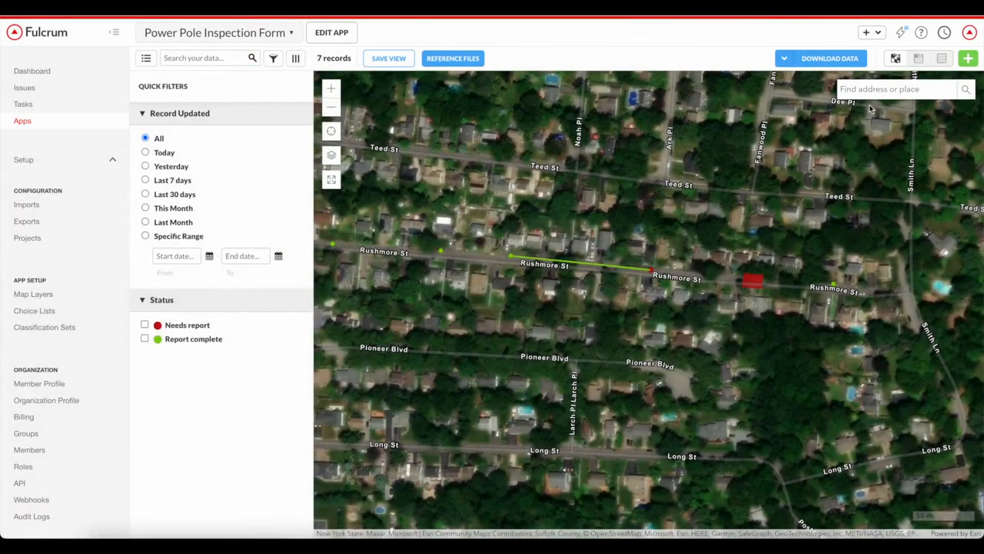
Replace Power Co 2145's line geometry with a point on Rushmore St and save
click(918, 57)
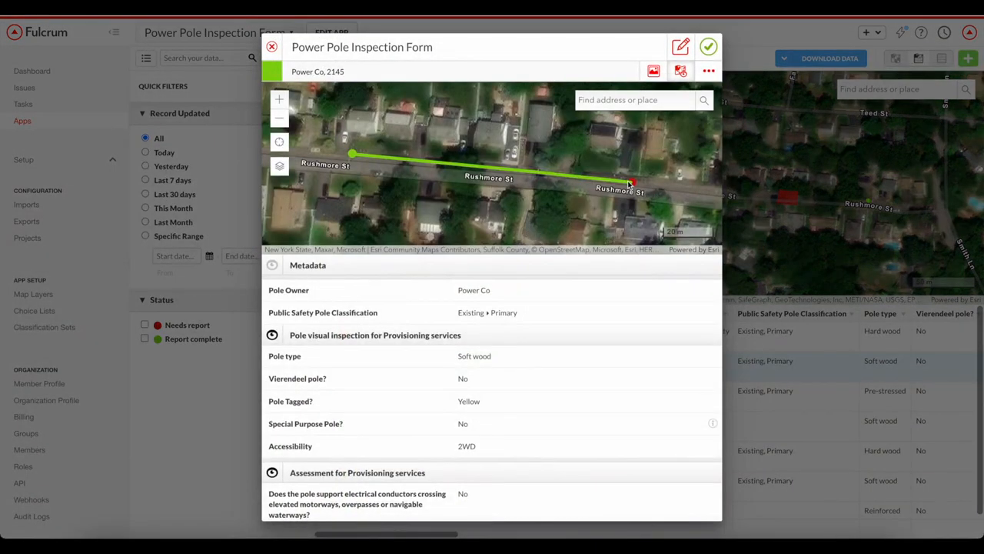
mouse_move(563, 179)
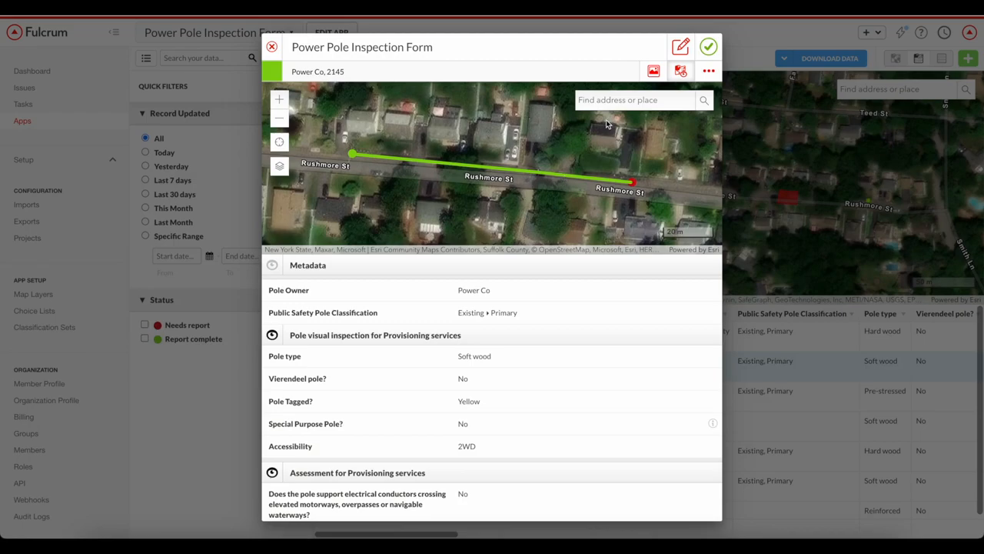
click(680, 47)
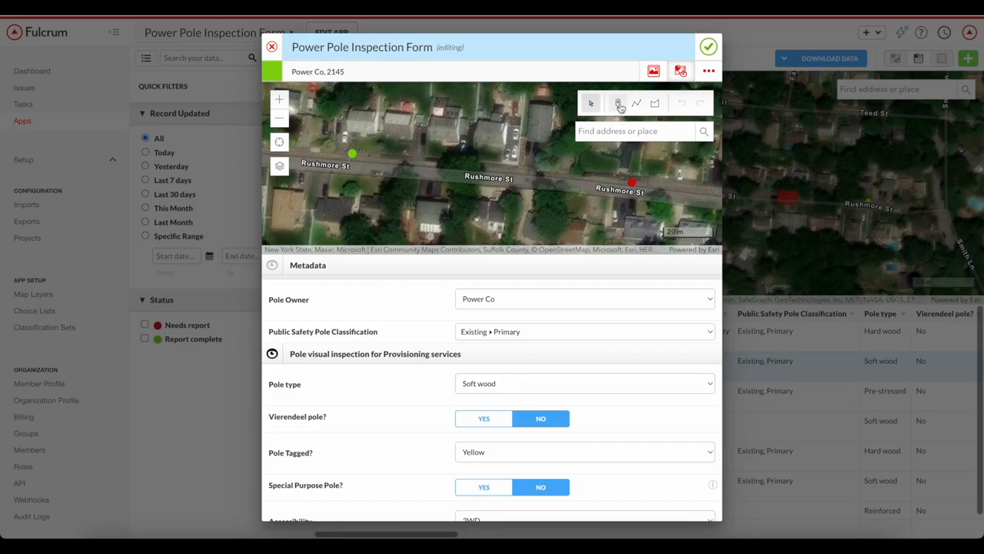
click(617, 103)
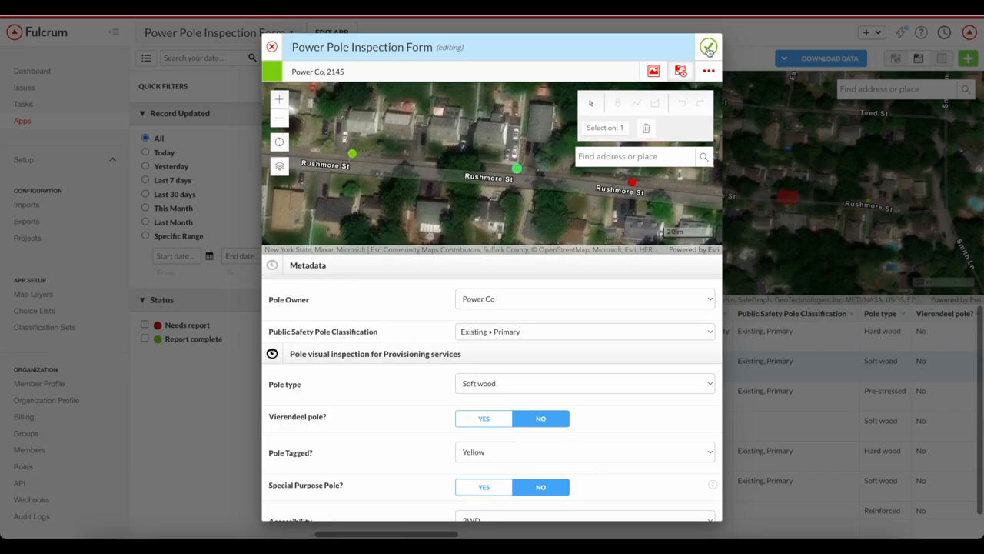
click(272, 47)
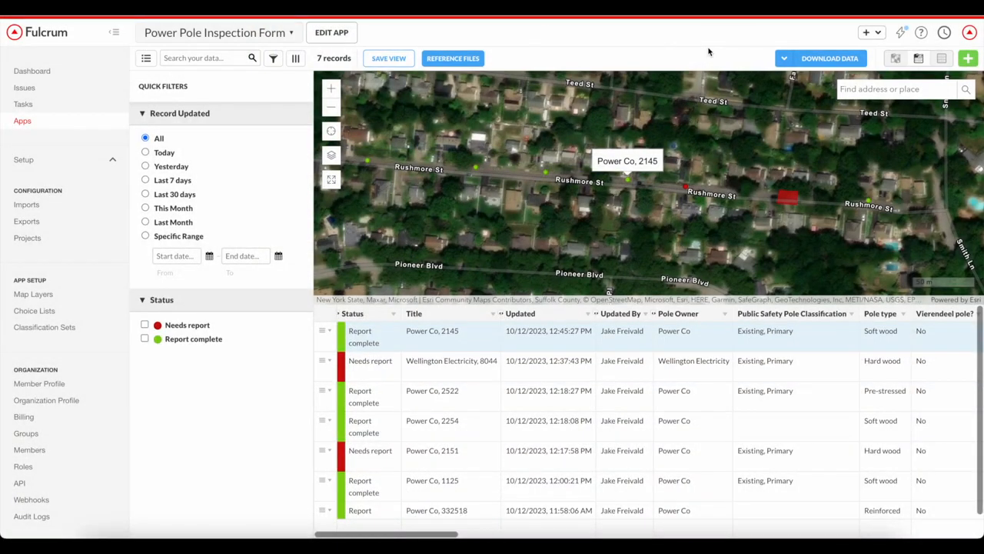
mouse_move(782, 168)
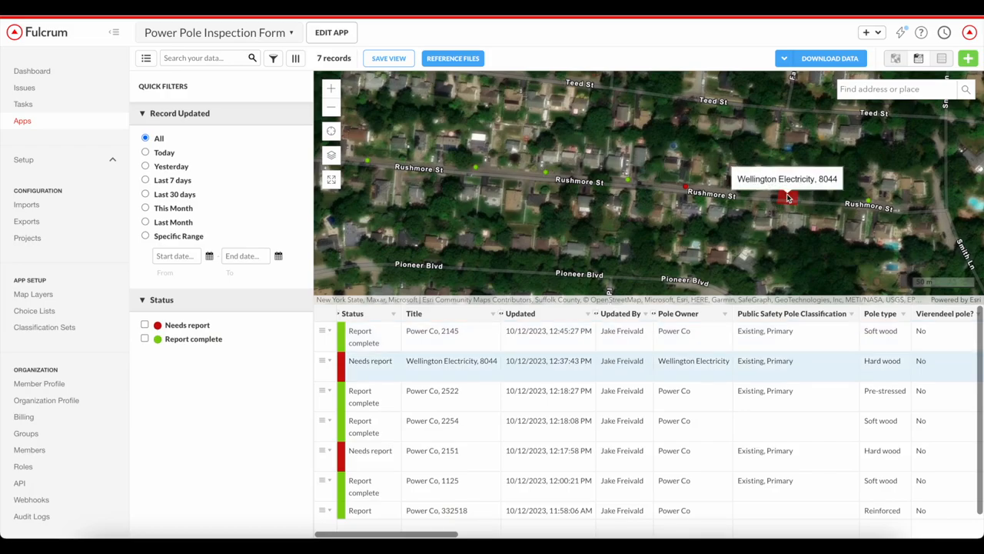
Edit pole 8044's record, replacing its polygon with a point just north of Rushmore St
click(787, 194)
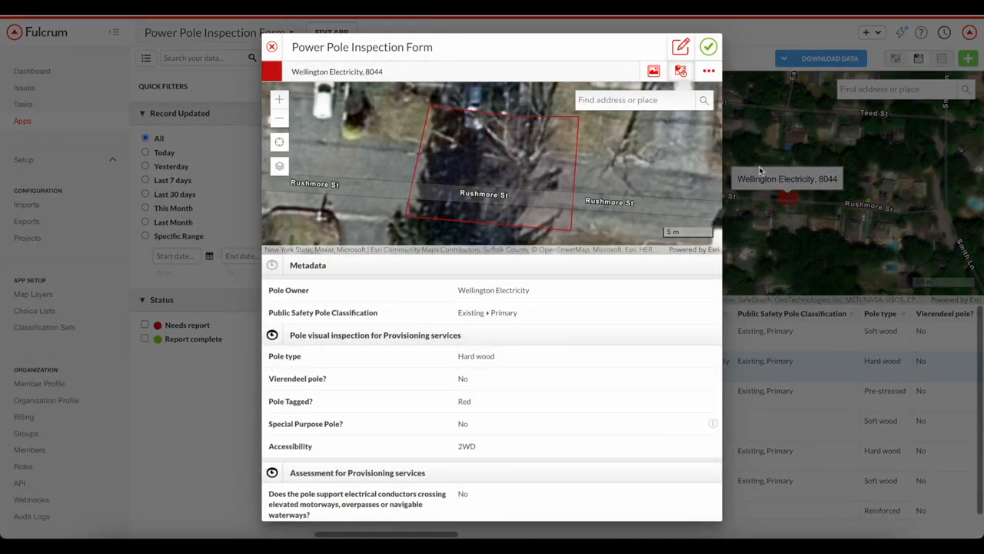
mouse_move(679, 47)
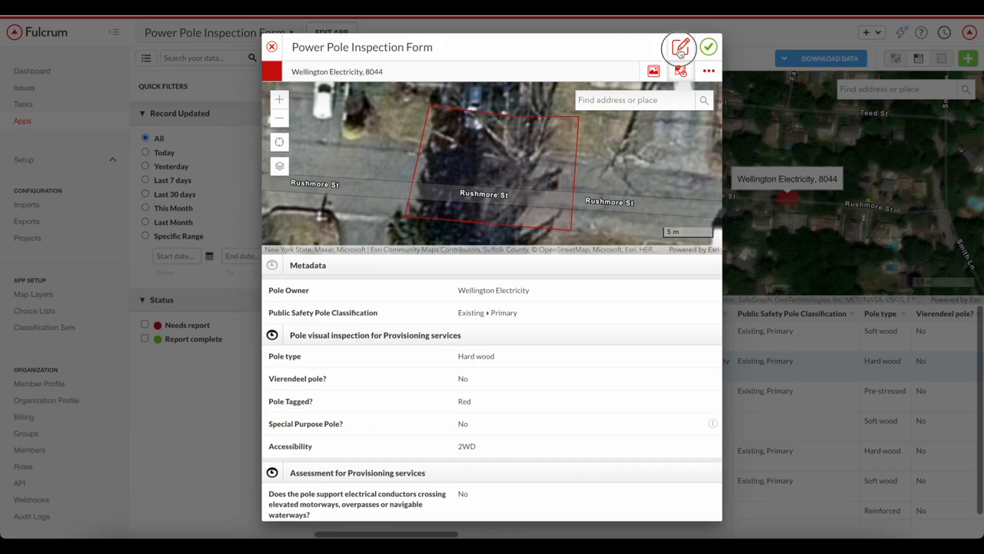
click(679, 48)
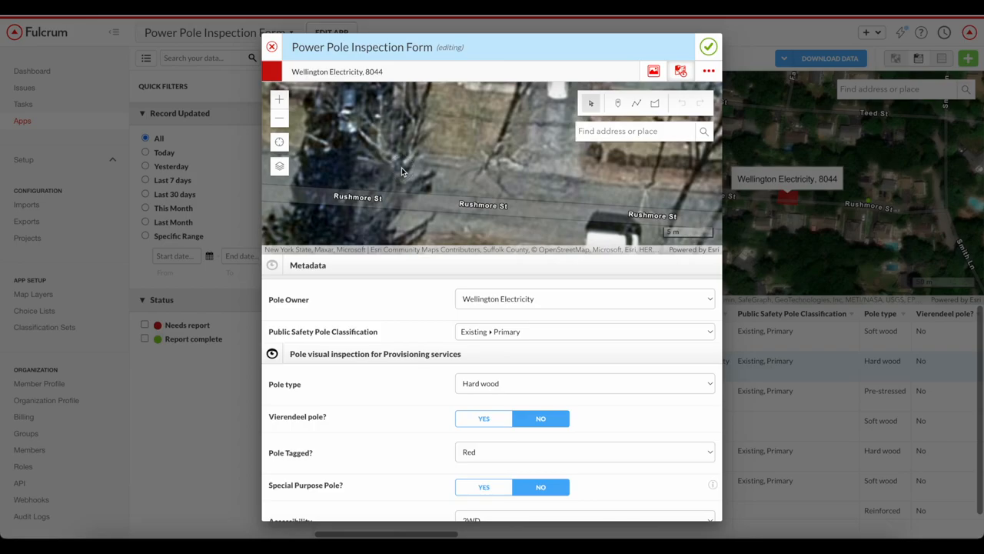
click(395, 166)
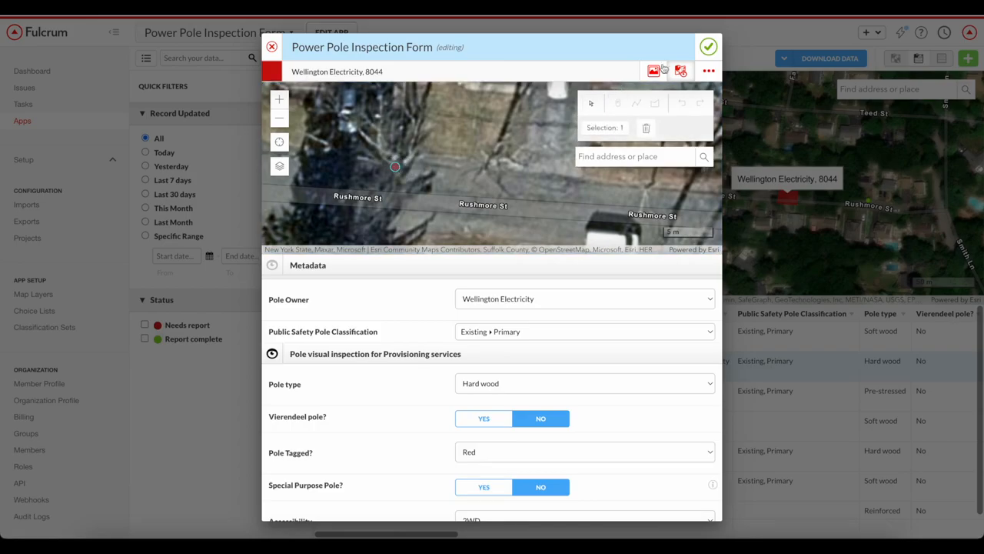